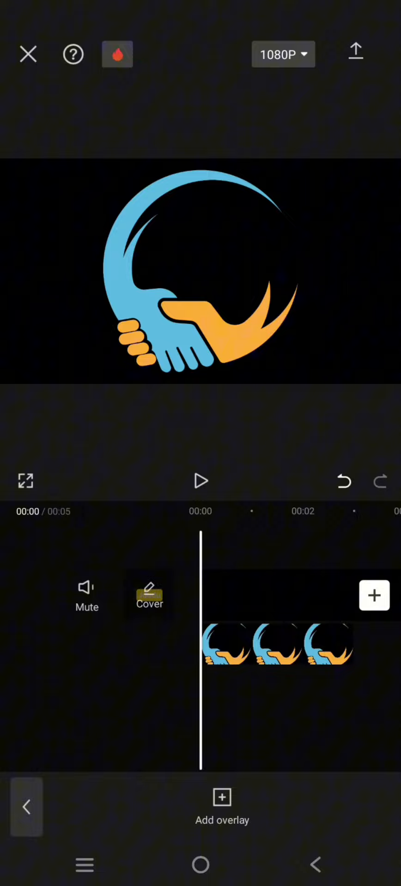
Open the Video effects catalogue for the handshake logo project
{"action": "left_click", "coordinate": [277, 644]}
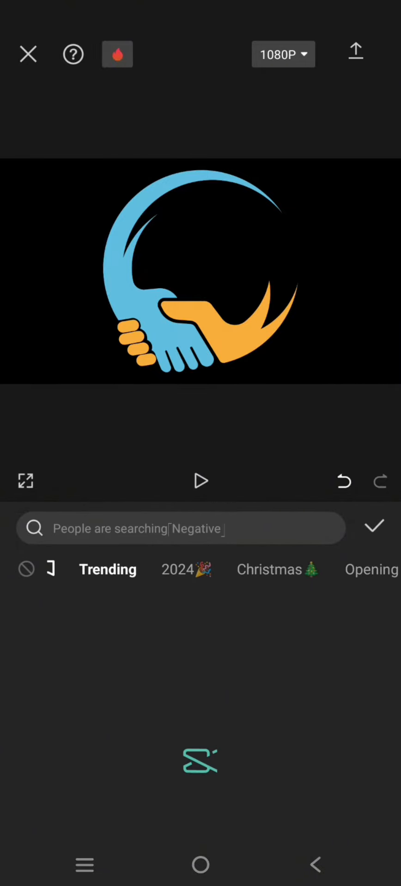
Search effects for 'pemdu' and apply the Play Pendulum result
{"action": "left_click", "coordinate": [181, 529]}
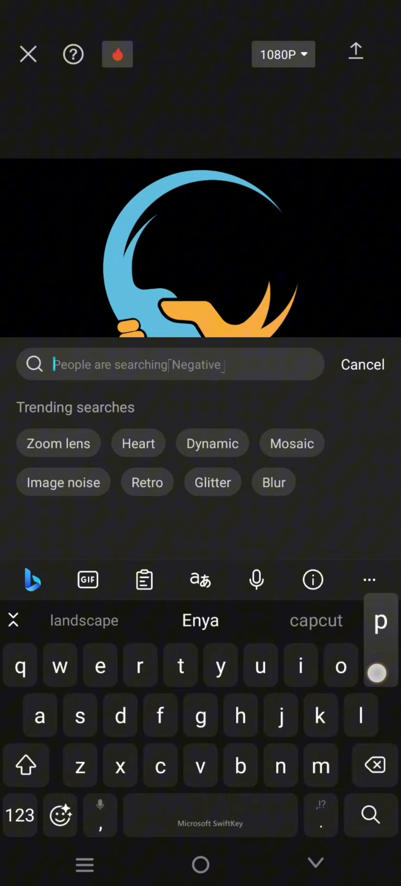
{"action": "type", "text": "pemdulum"}
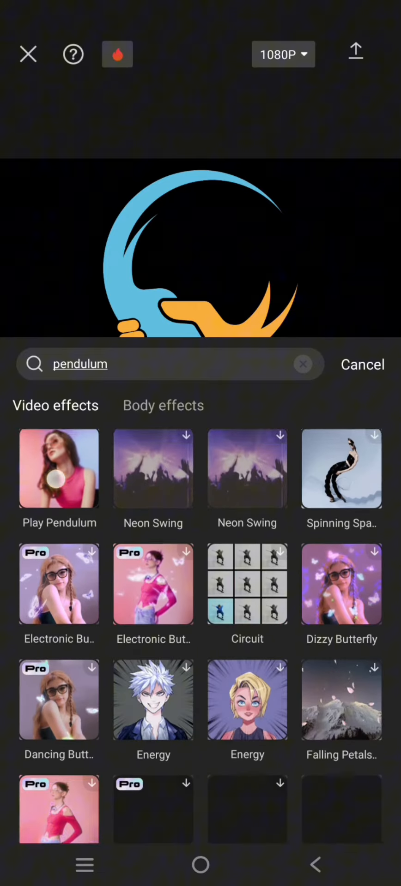
{"action": "left_click", "coordinate": [58, 468]}
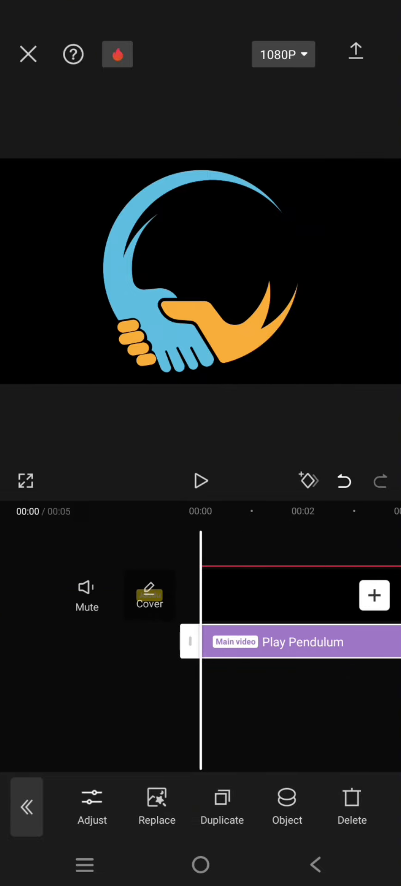
Show the Object options for choosing the Play Pendulum effect's target clip
{"action": "left_click", "coordinate": [287, 807]}
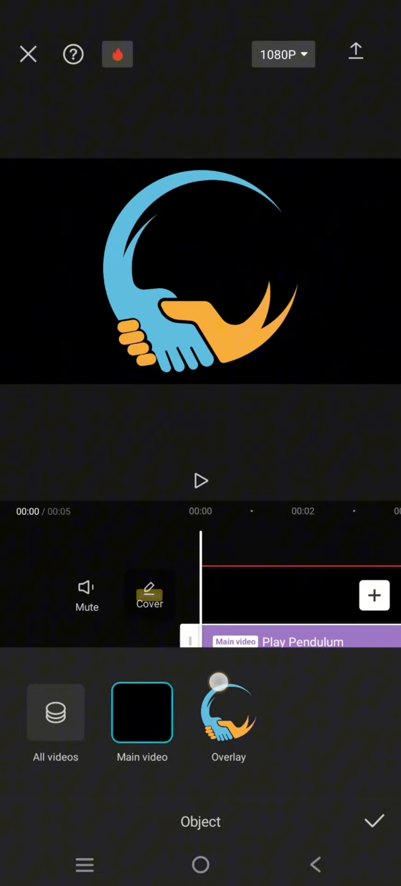
Target Play Pendulum at the overlay logo and play the preview
{"action": "left_click", "coordinate": [225, 713]}
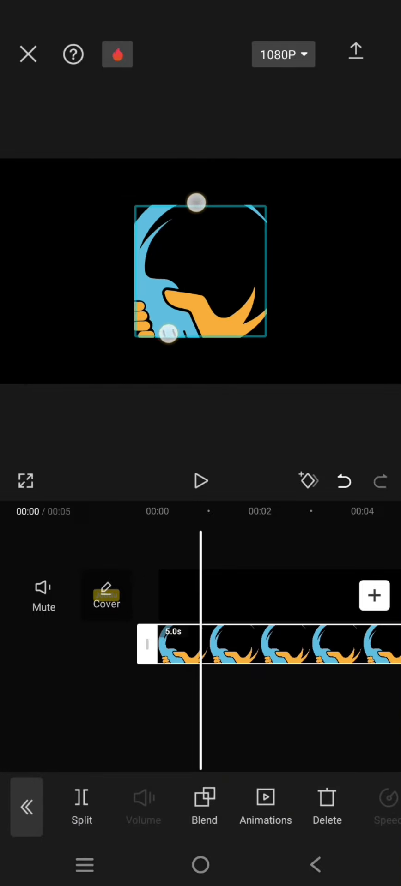
{"action": "left_click", "coordinate": [200, 482]}
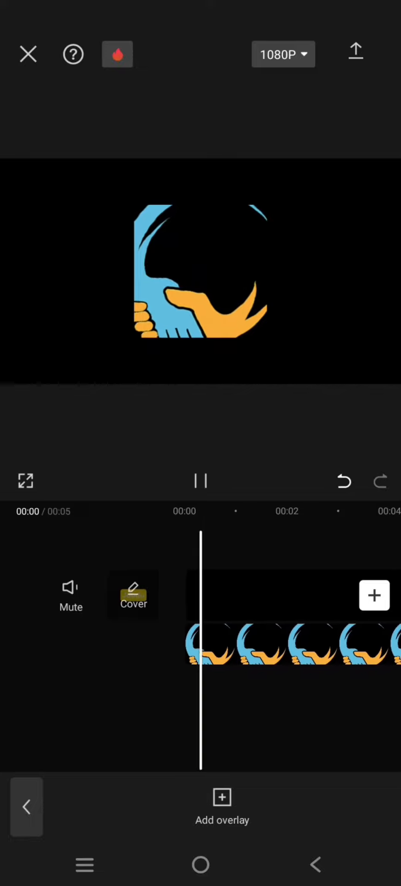